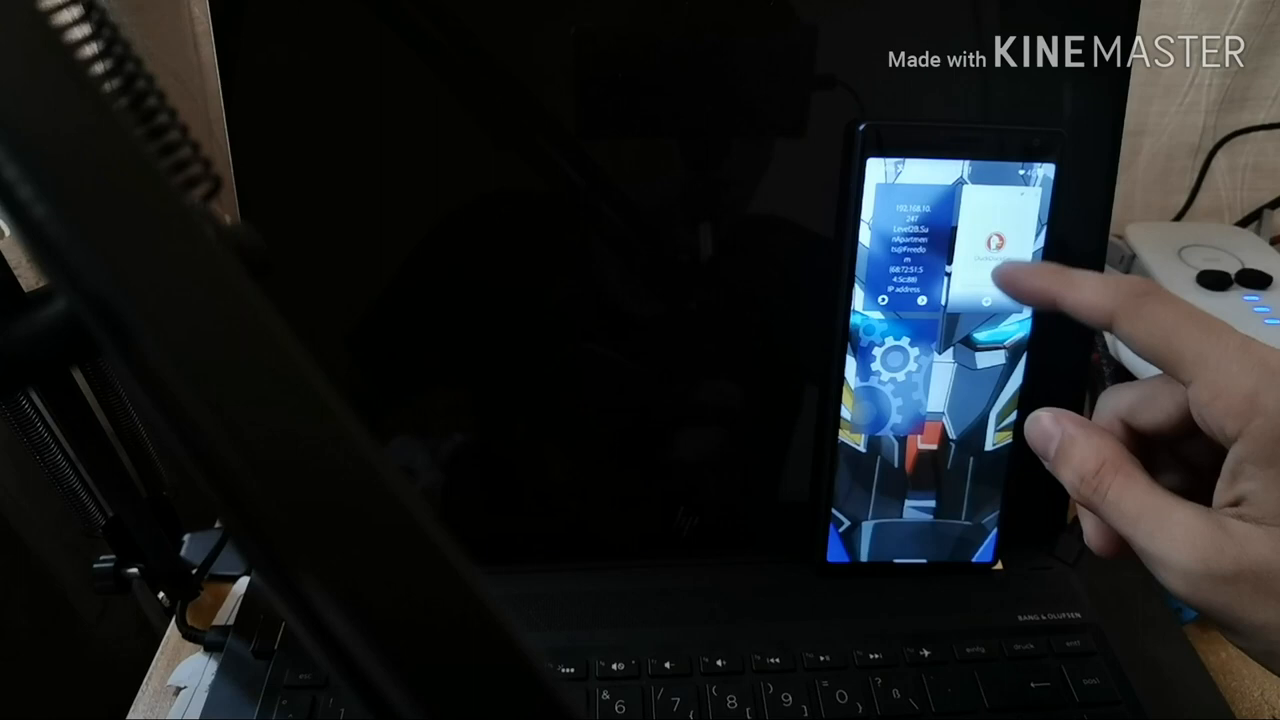
Step: Switch to the DuckDuckGo browser window and start typing duckduckgo.com/opensearch.xml in the address bar
{"action": "left_click", "coordinate": [1005, 265]}
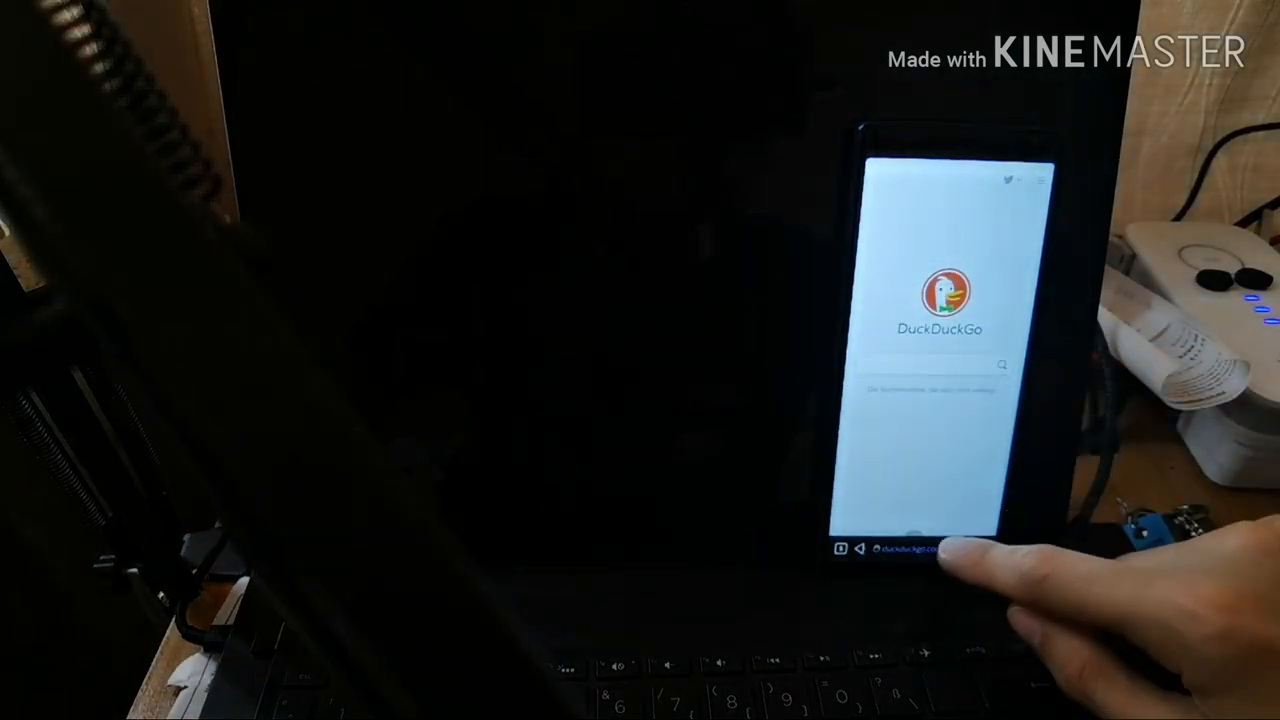
{"action": "left_click", "coordinate": [910, 549]}
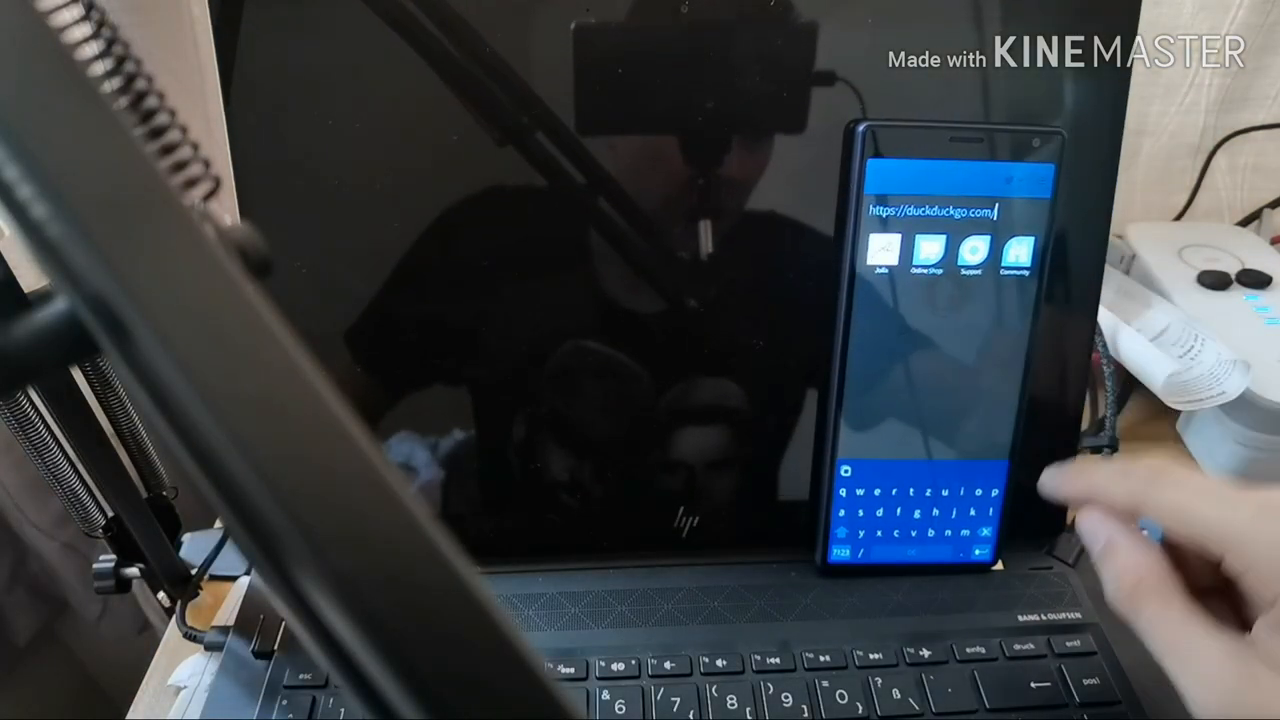
{"action": "type", "text": "opd"}
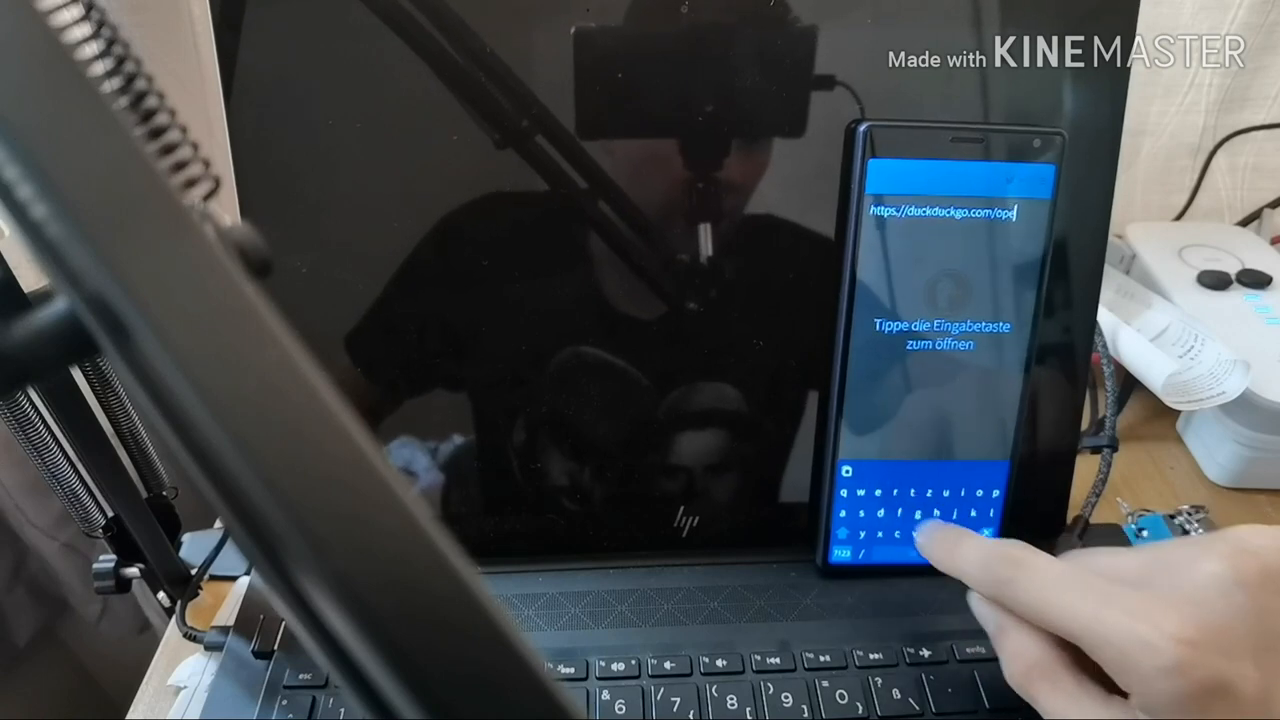
{"action": "type", "text": "e"}
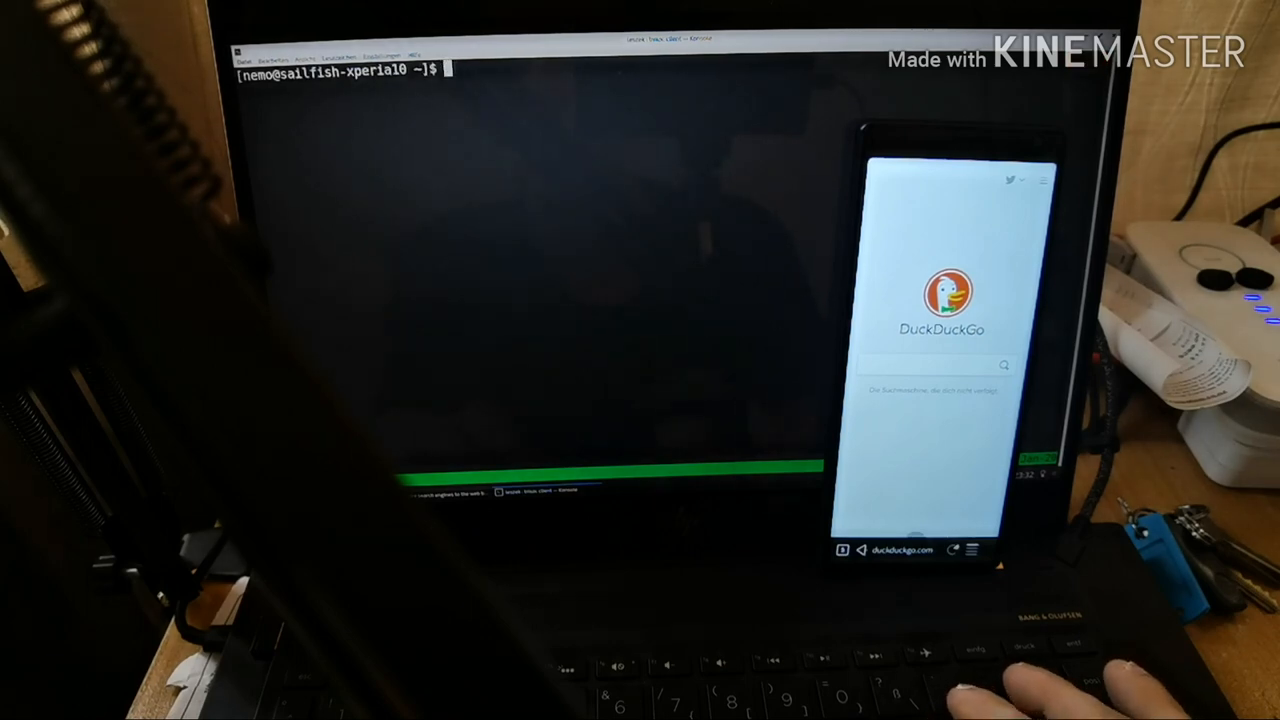
Step: Copy Downloads/opensearch.xml as root to /usr/lib/mozembedlite/chrome/embedlite/content/duckduckgo.xml
{"action": "type", "text": "cd Downloads/"}
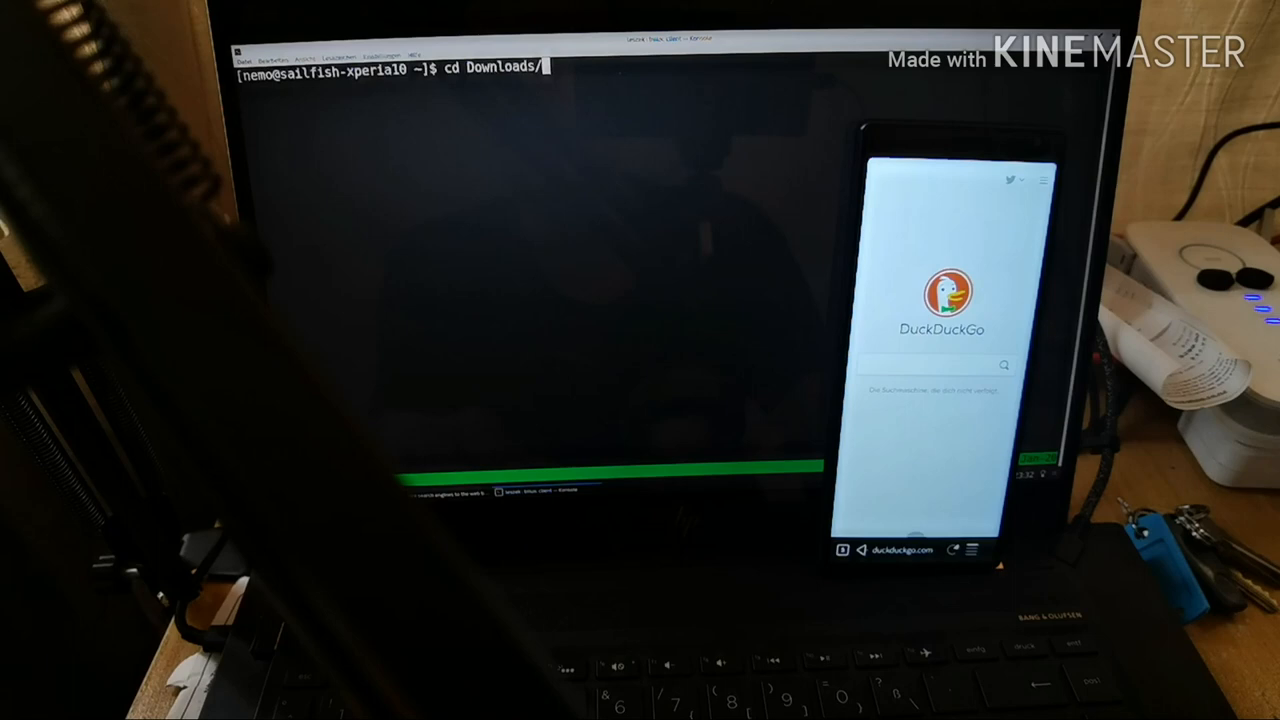
{"action": "type", "text": "ls openmsearch.xml"}
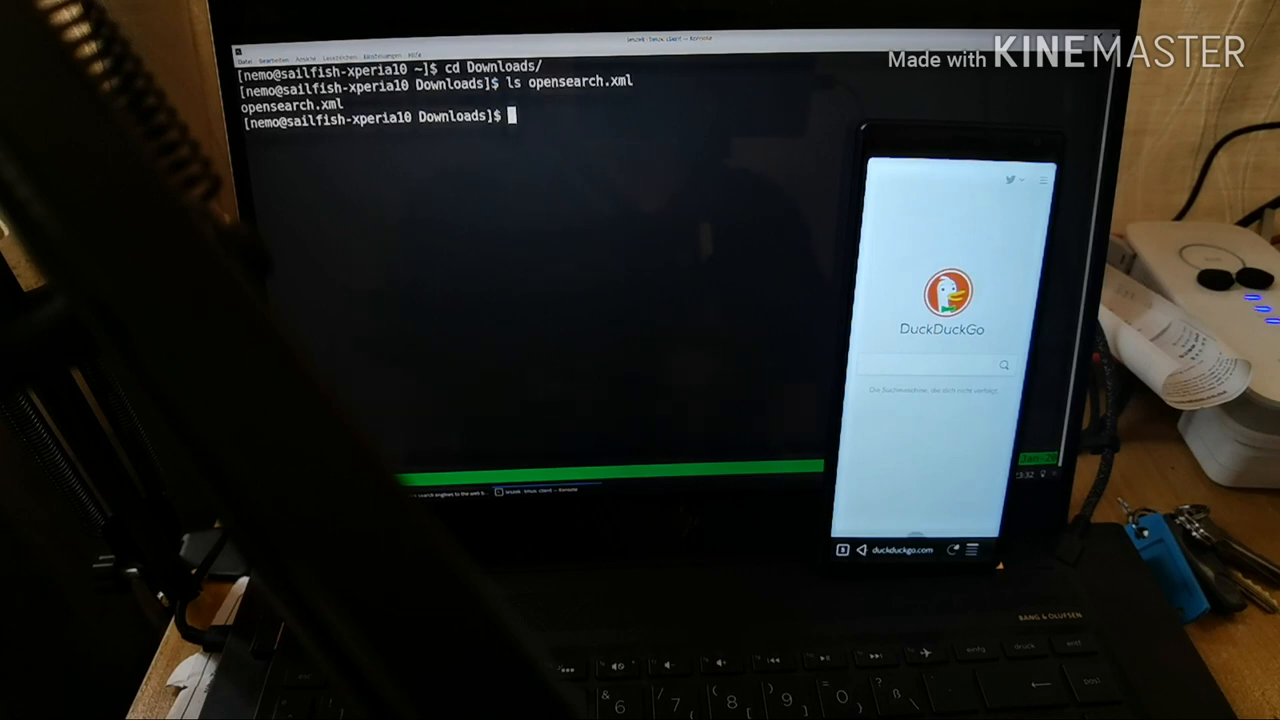
{"action": "type", "text": "devel-su cp -vi opensearch.xml /usr/lib/mozembedlite/chrome/embedlite/content/duckduckgo.xml"}
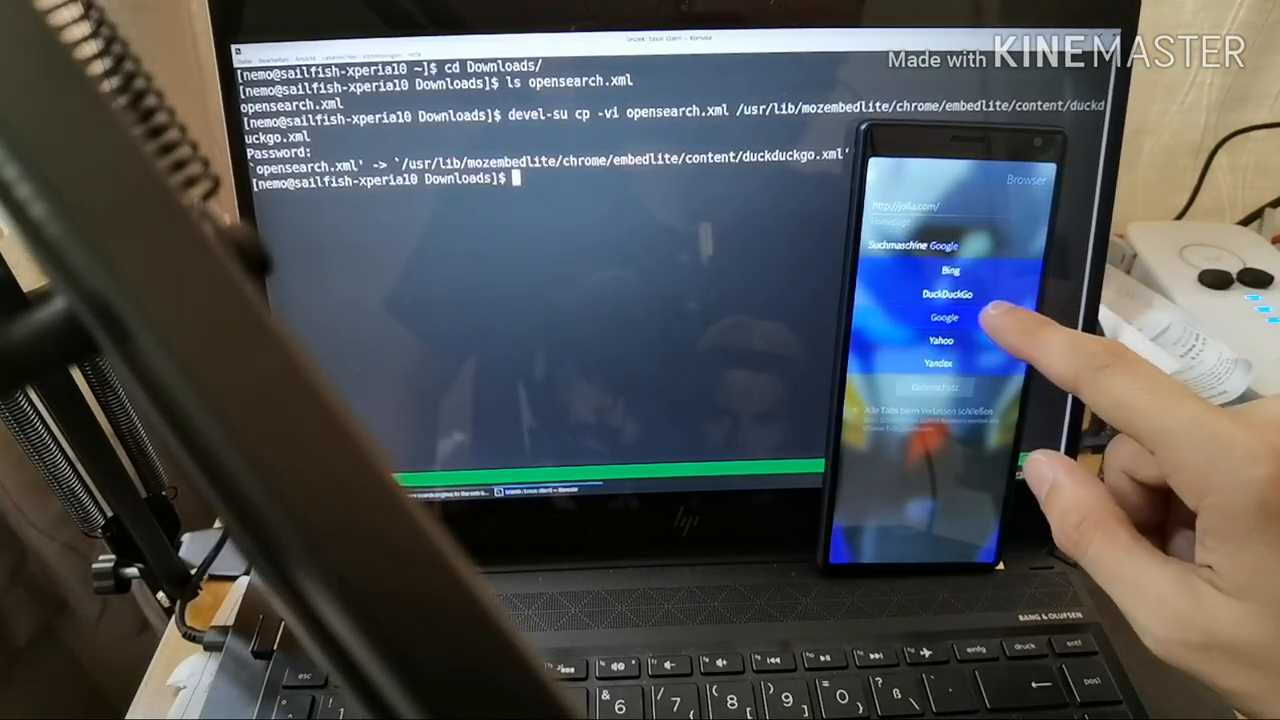
Step: Select DuckDuckGo in the Suchmaschine dropdown of the Browser settings
{"action": "left_click", "coordinate": [946, 293]}
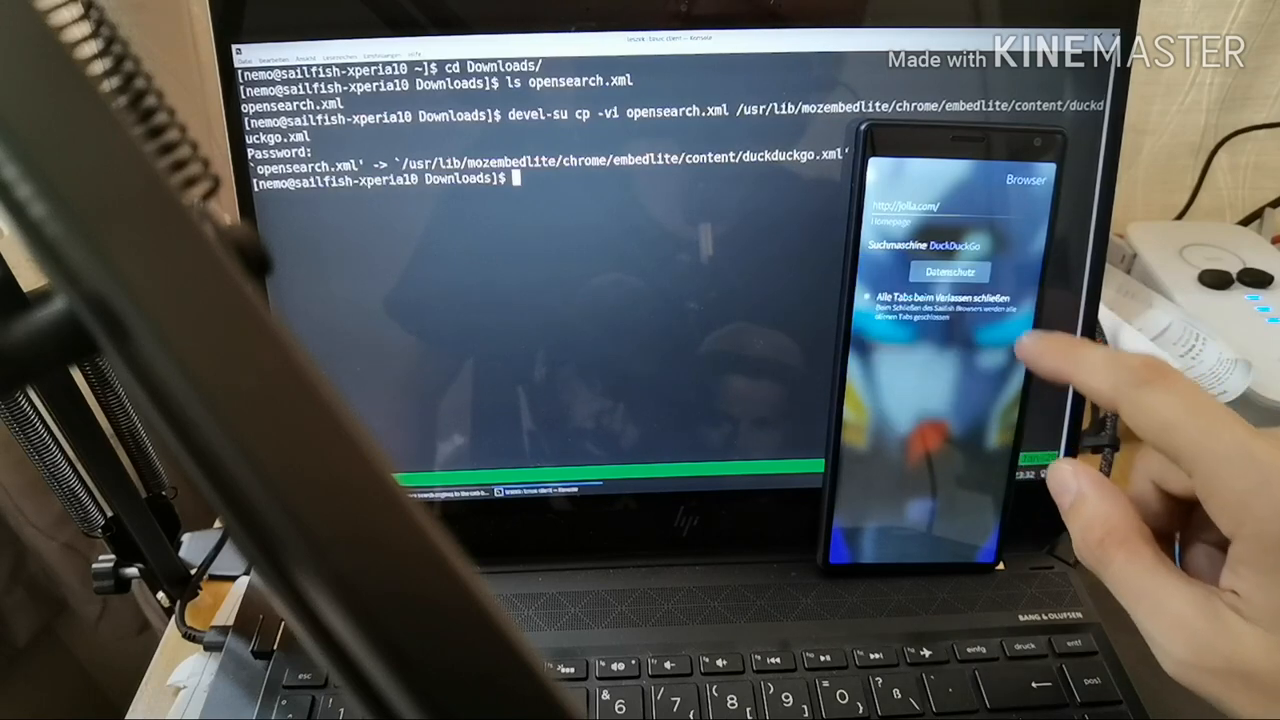